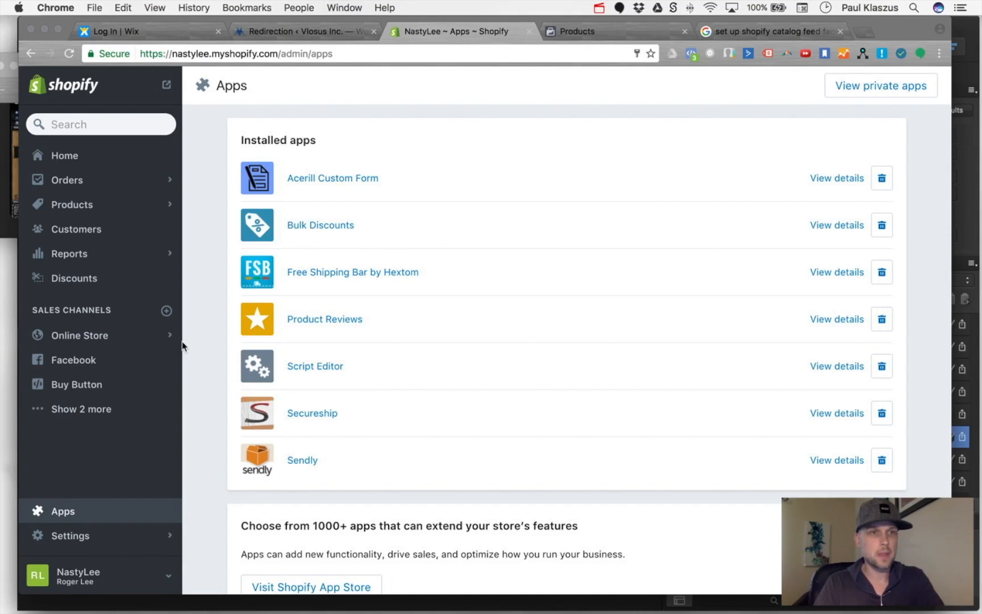
Go from the store overview through the installed apps list to the Shopify App Store
{"action": "left_click", "coordinate": [64, 156]}
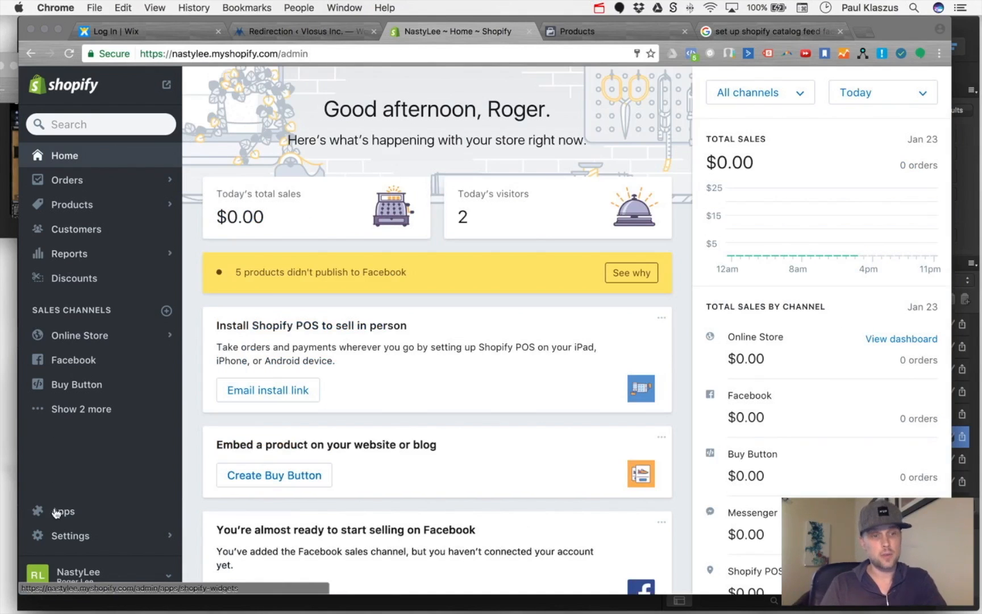
{"action": "left_click", "coordinate": [62, 511]}
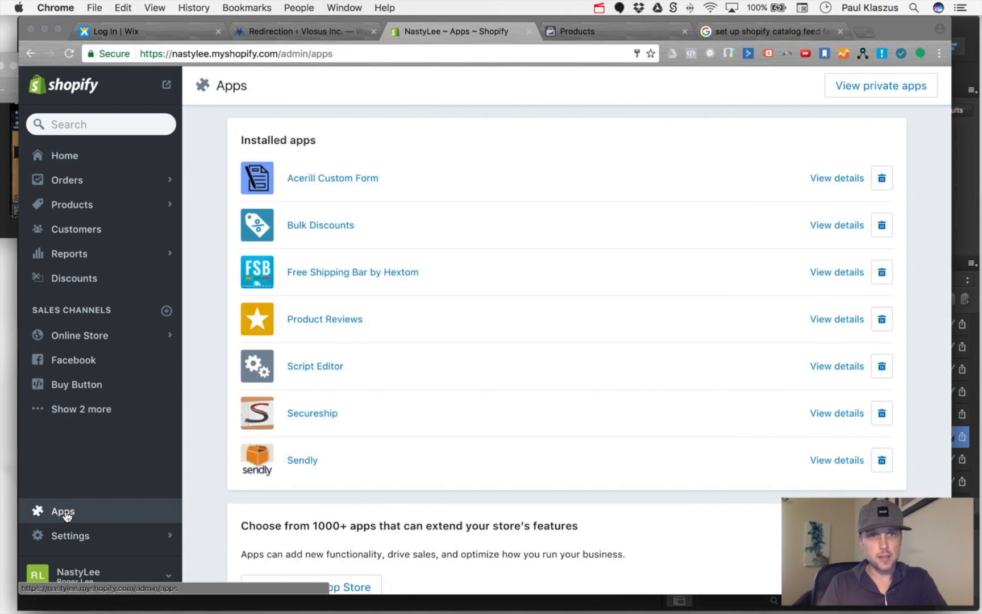
{"action": "scroll", "scroll_direction": "down", "scroll_amount": 3}
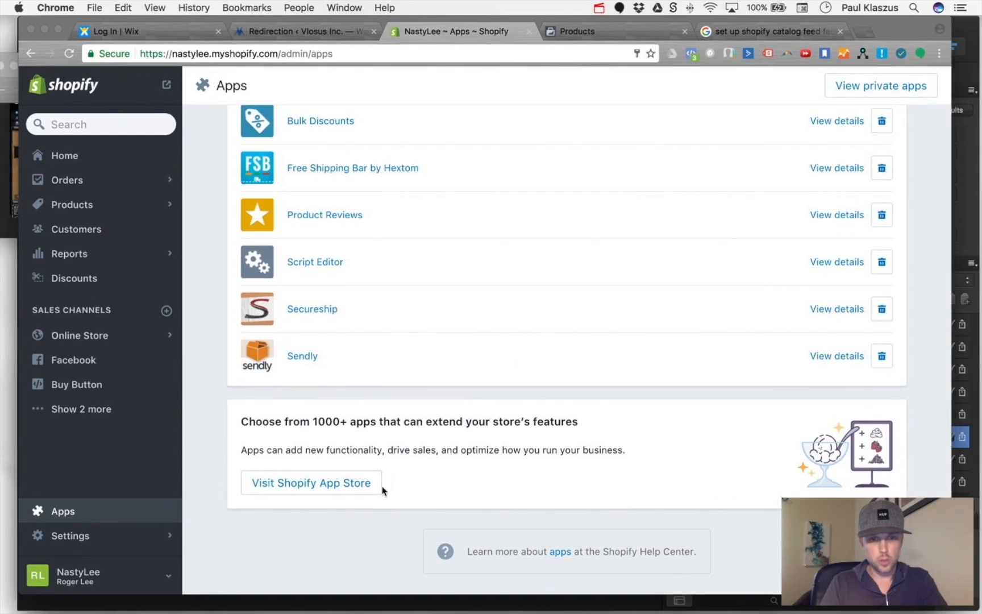
{"action": "left_click", "coordinate": [310, 483]}
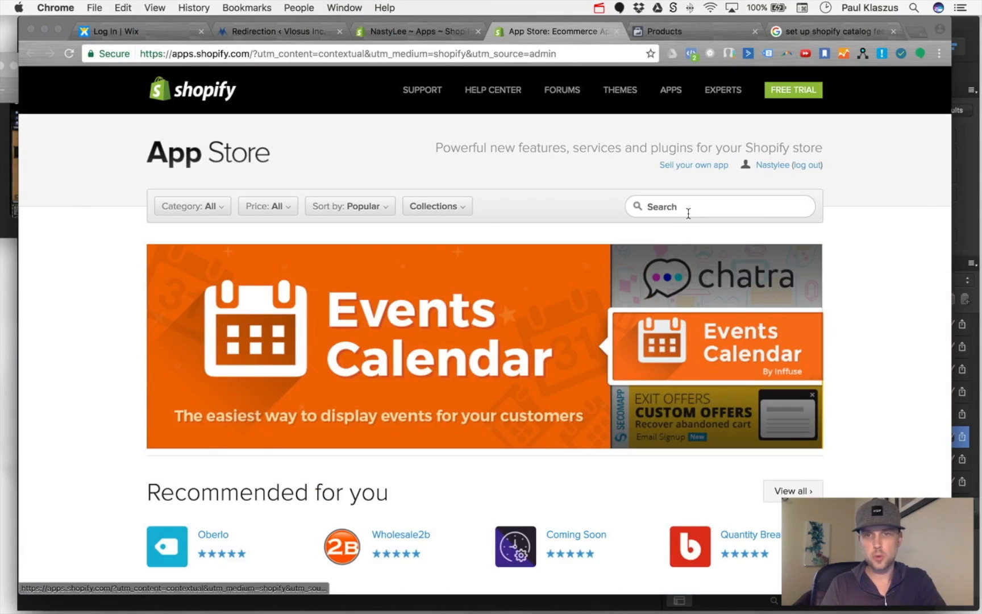
Search 'facebook product' and open the Facebook Product Feed (by Flexify) listing
{"action": "type", "text": "facebook produc"}
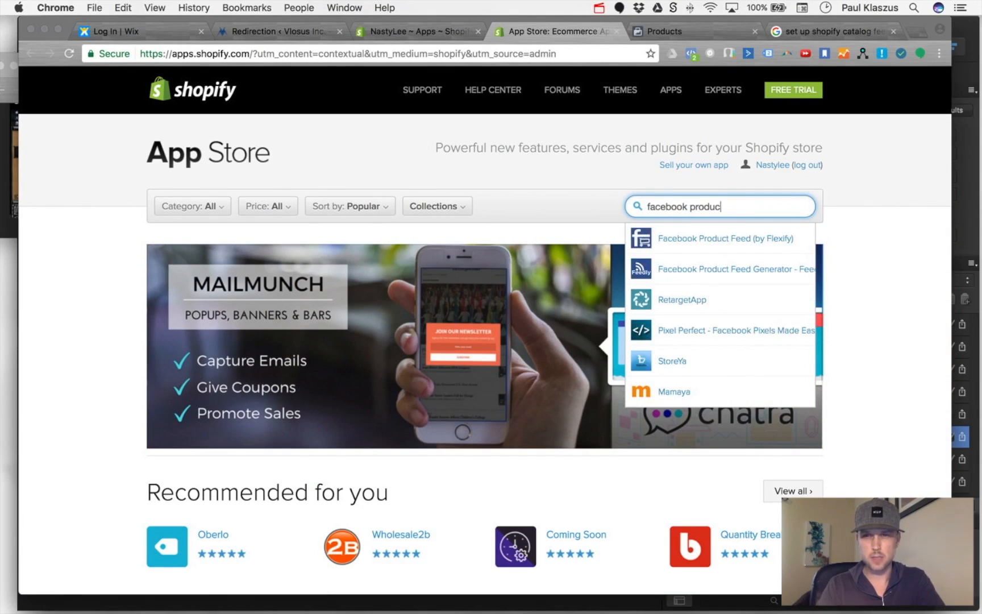
{"action": "left_click", "coordinate": [723, 239]}
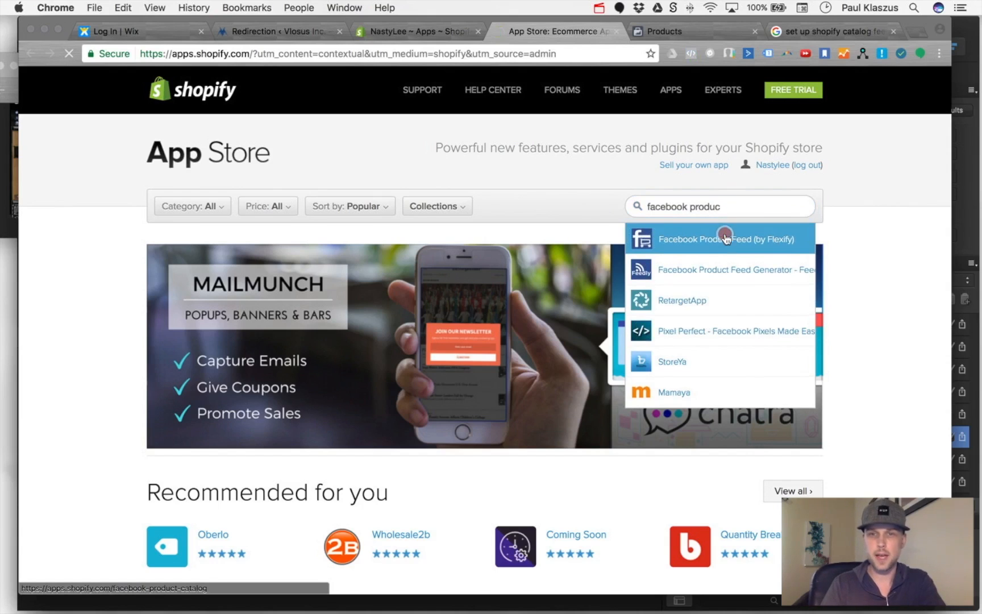
{"action": "left_click", "coordinate": [720, 238]}
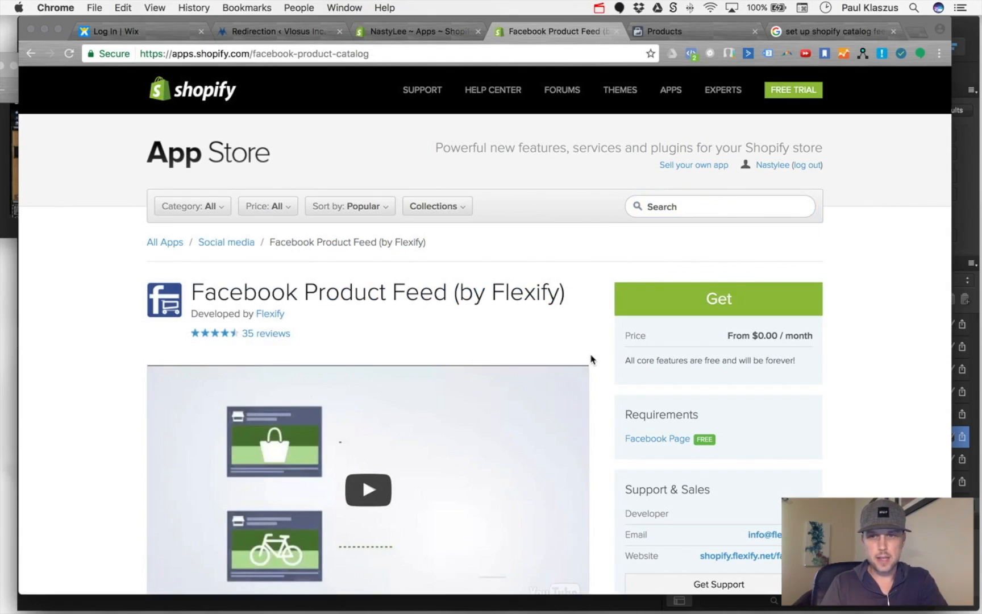
Get the Flexify app and approve installing it in the NastyLee store
{"action": "left_click", "coordinate": [716, 298]}
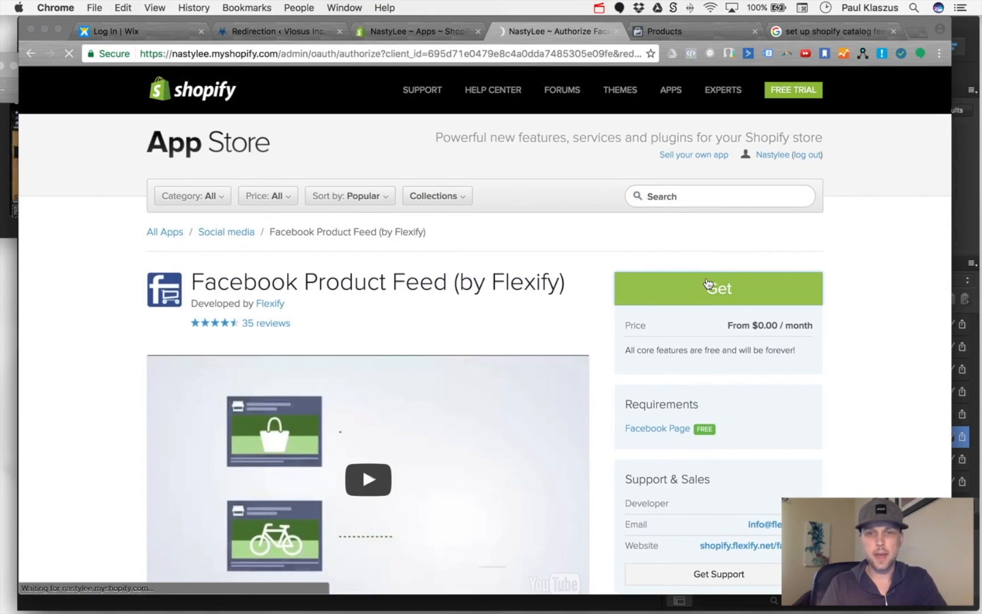
{"action": "left_click", "coordinate": [717, 287]}
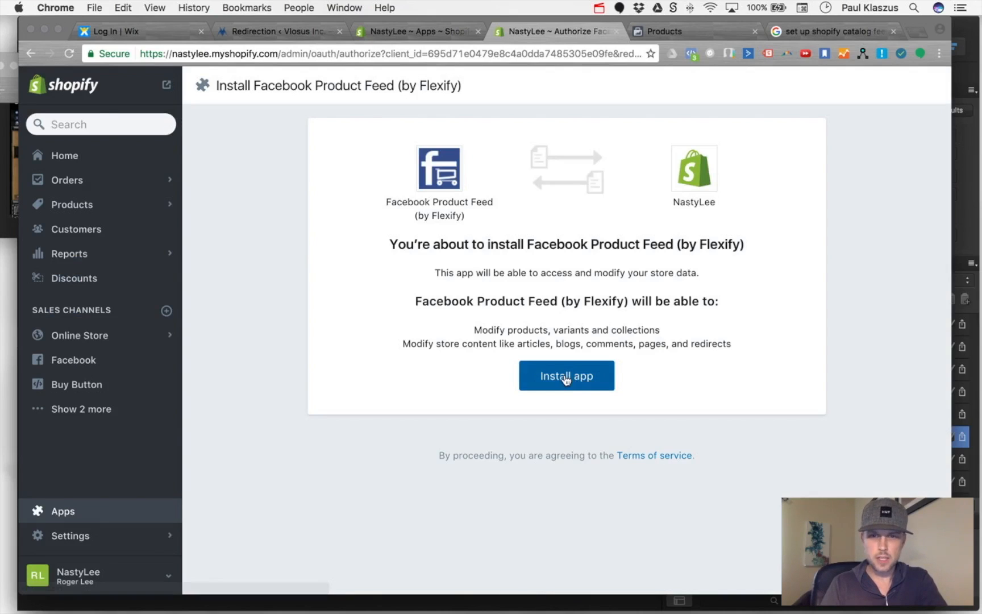
{"action": "left_click", "coordinate": [566, 376]}
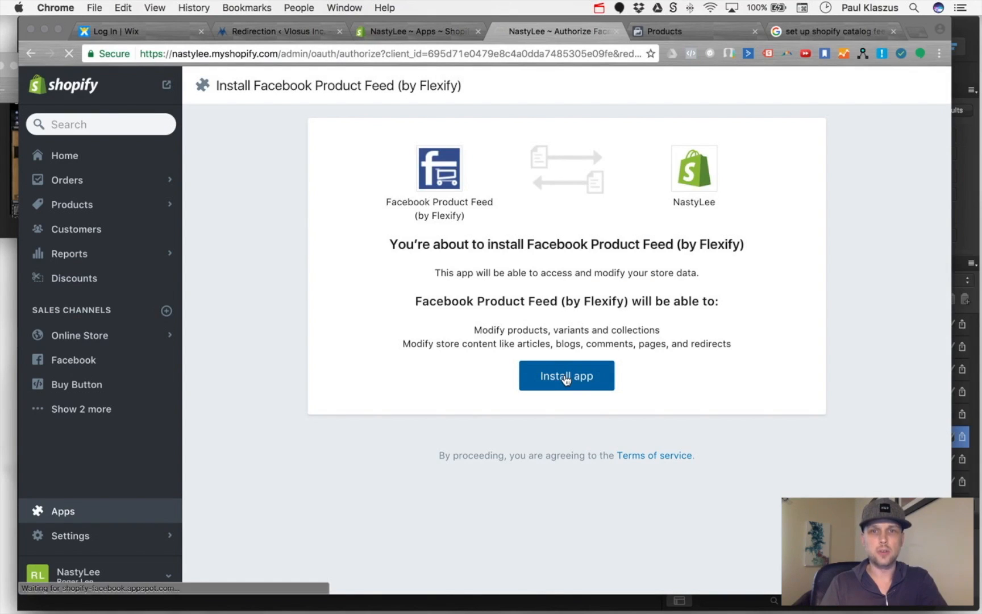
{"action": "left_click", "coordinate": [566, 375]}
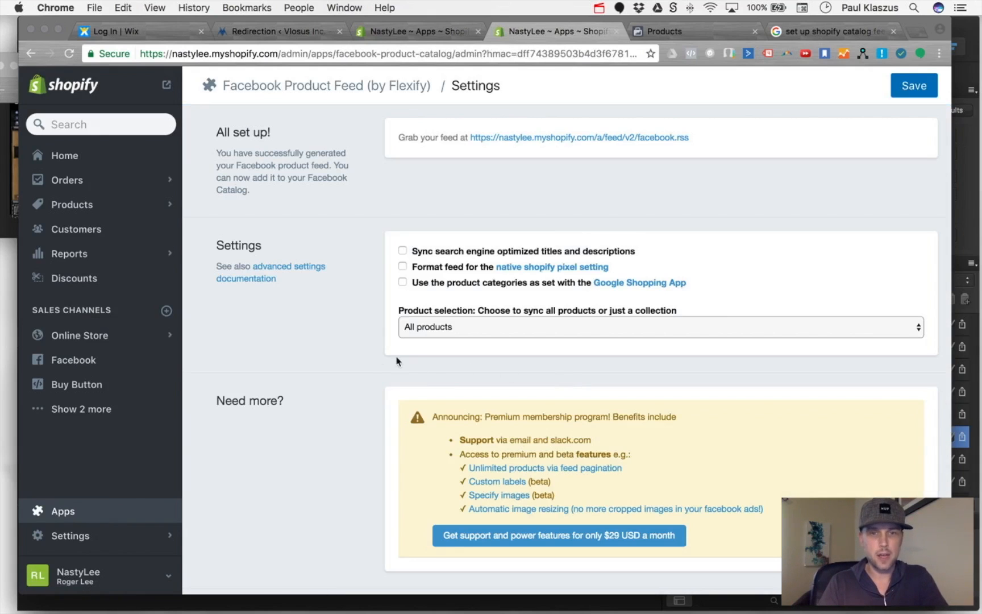
Tick the SEO titles, native pixel formatting and Google Shopping category options, then save
{"action": "scroll", "scroll_direction": "down", "scroll_amount": 3}
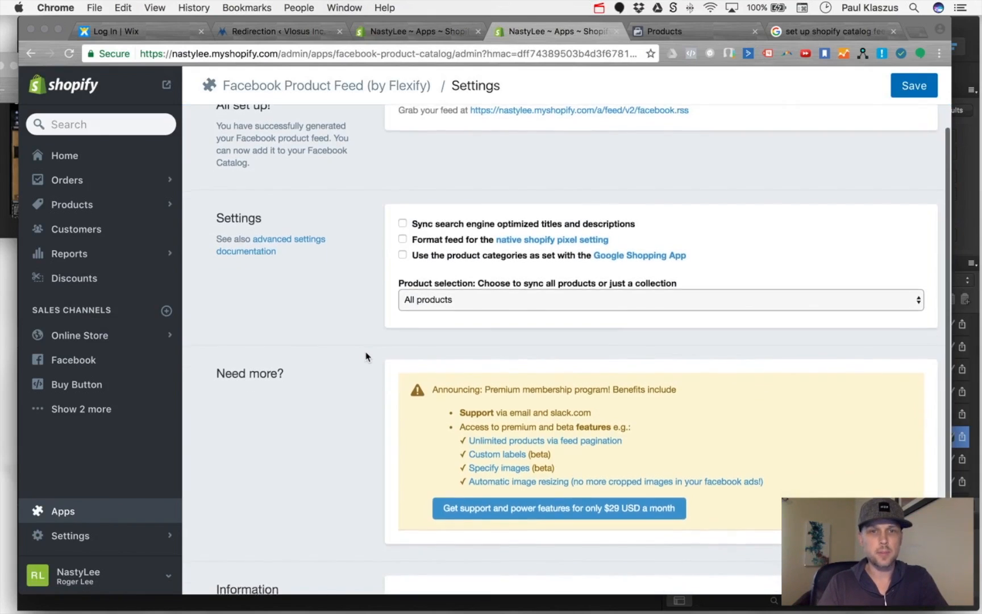
{"action": "scroll", "scroll_direction": "up", "scroll_amount": 3}
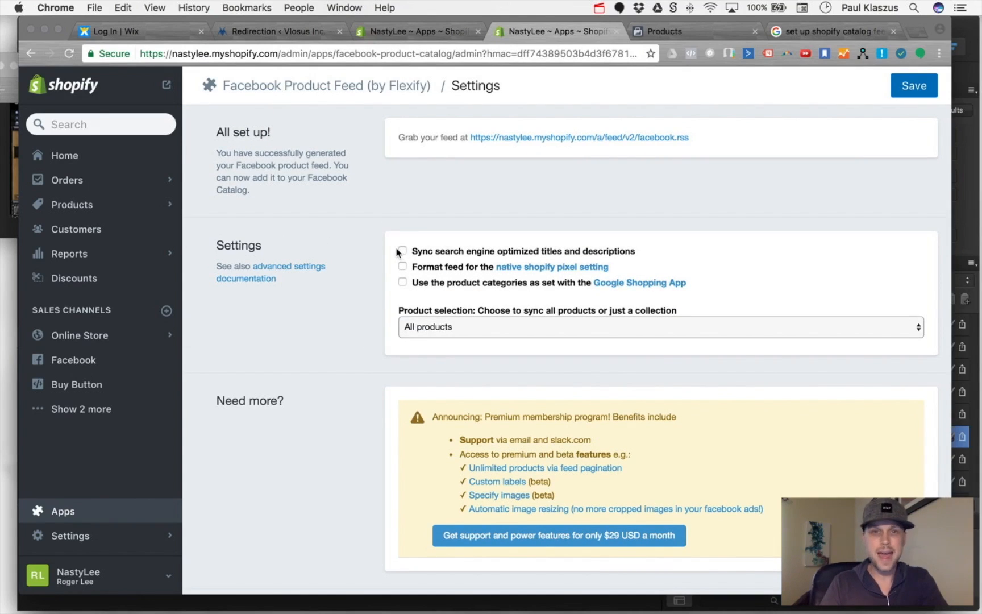
{"action": "left_click", "coordinate": [402, 250]}
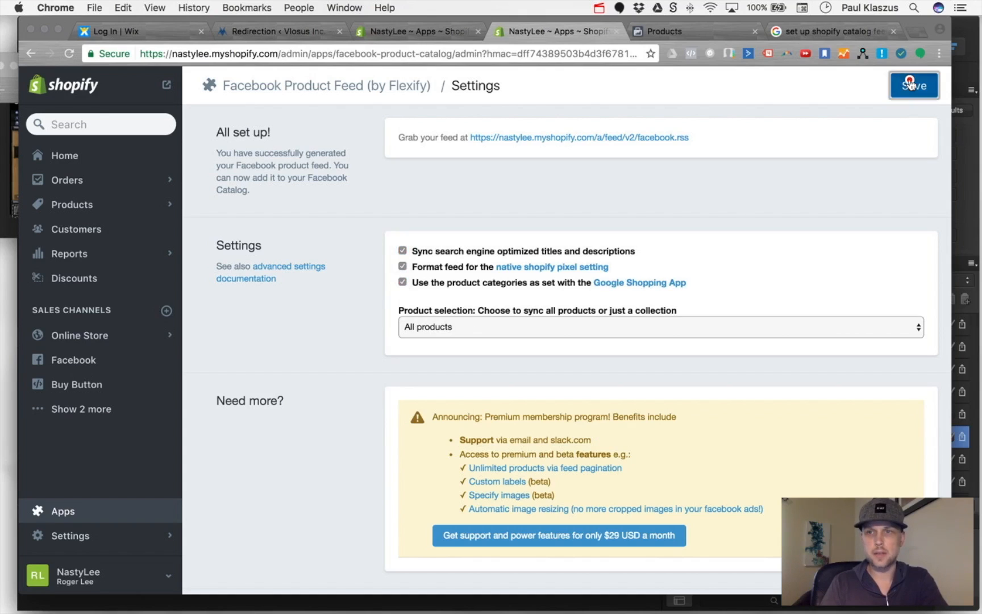
{"action": "left_click", "coordinate": [912, 85]}
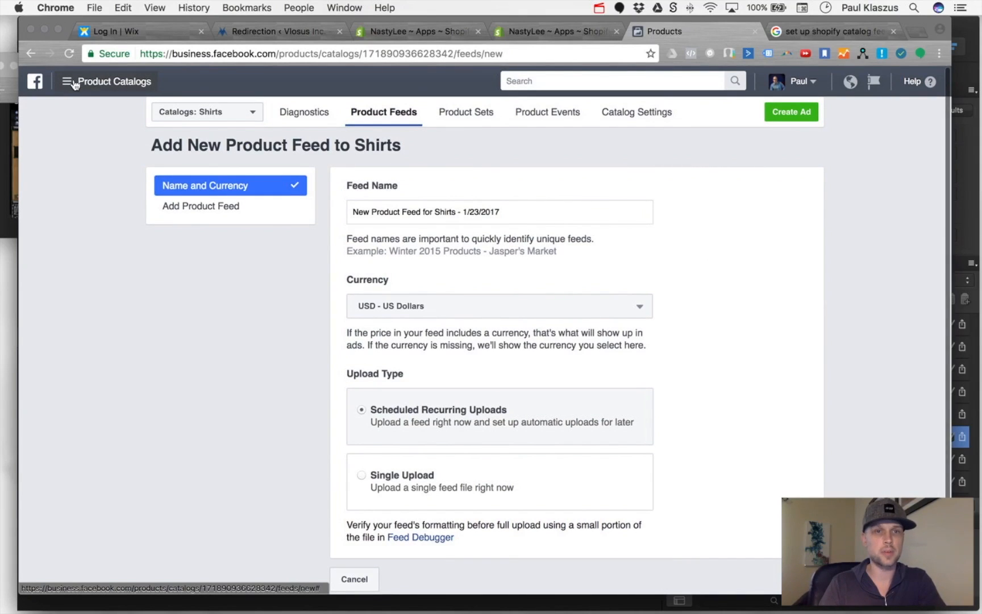
Return via the Business Manager menu to the Shirts catalog on its Diagnostics tab
{"action": "left_click", "coordinate": [66, 81]}
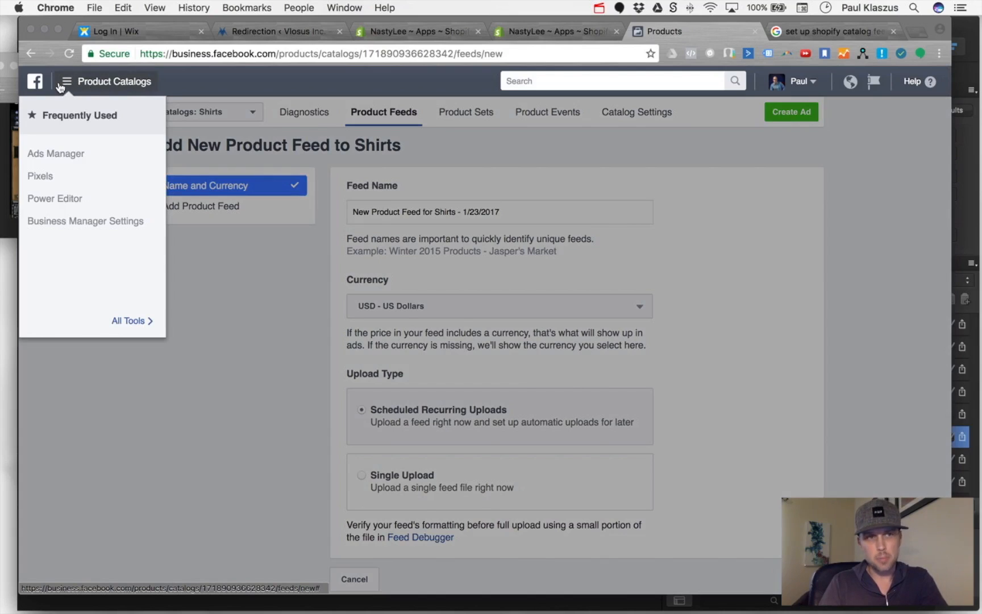
{"action": "mouse_move", "coordinate": [82, 248]}
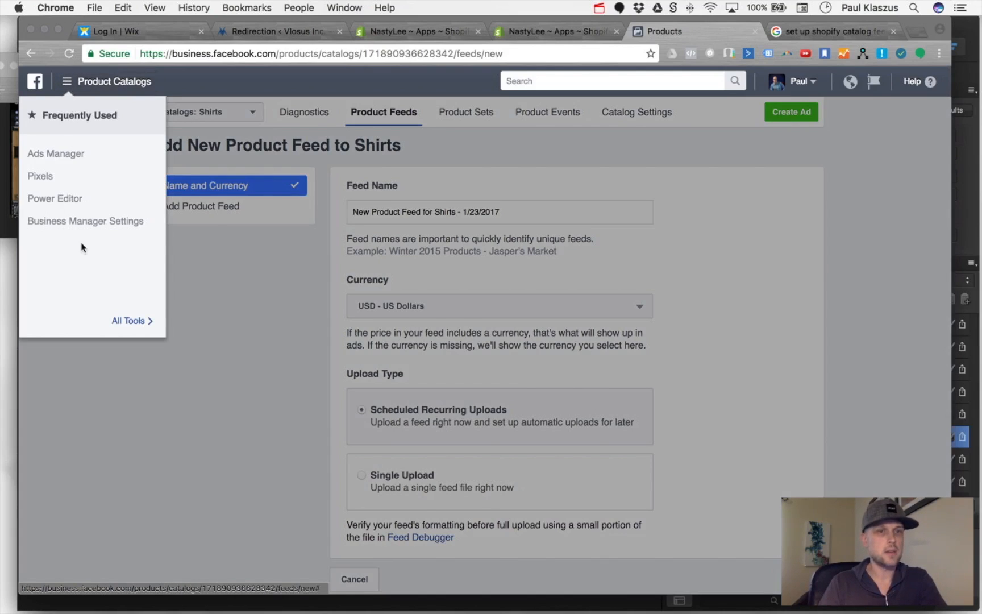
{"action": "left_click", "coordinate": [127, 321]}
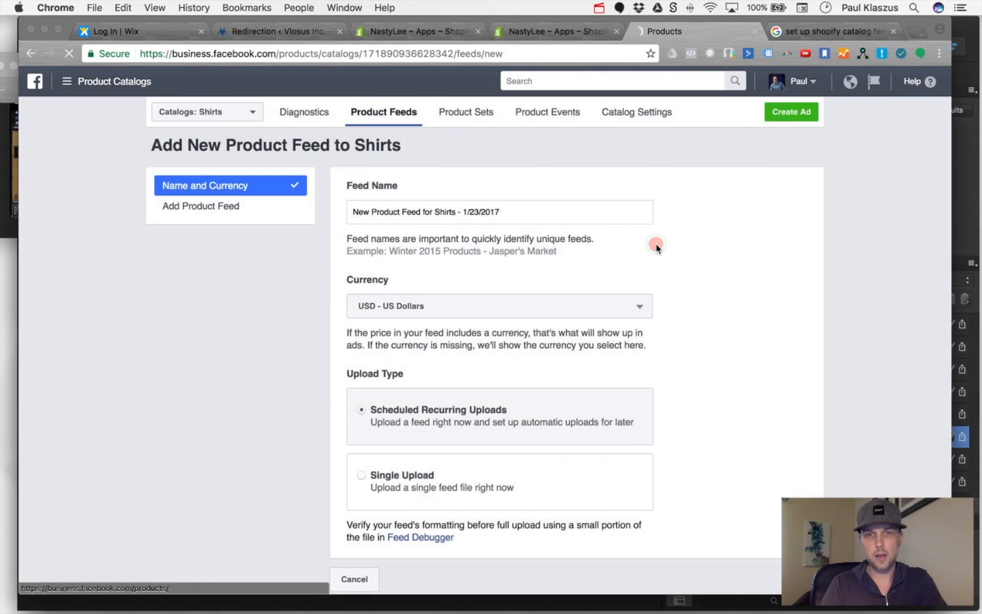
{"action": "left_click", "coordinate": [303, 112]}
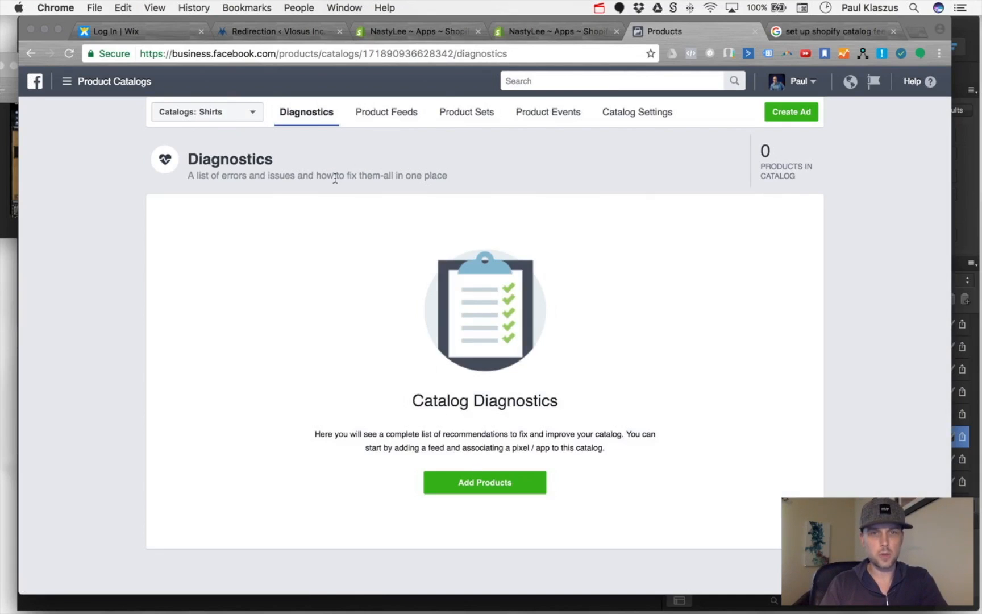
Add a new product feed in Product Feeds and name it NastyLee
{"action": "left_click", "coordinate": [383, 112]}
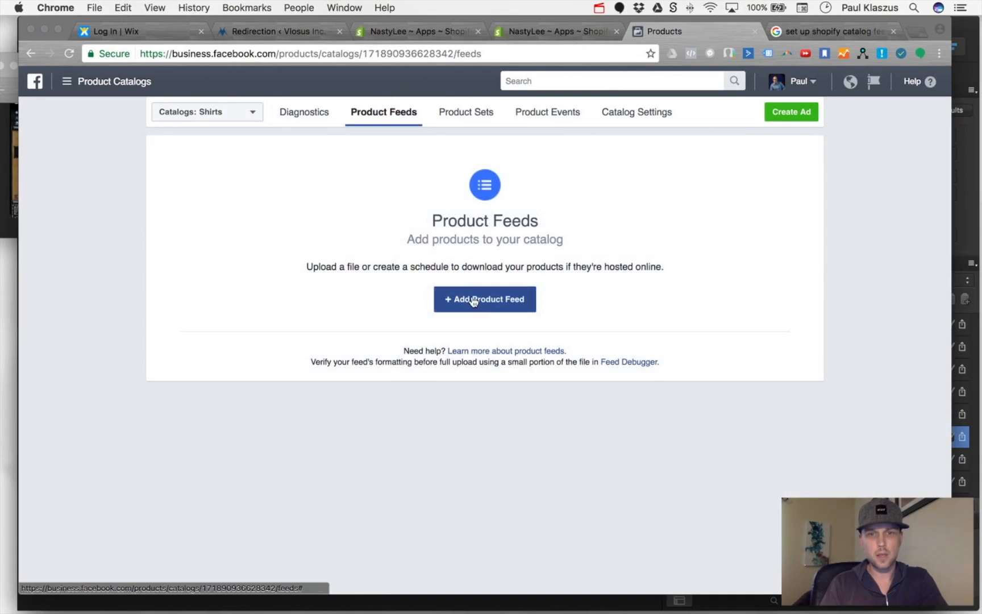
{"action": "left_click", "coordinate": [484, 299]}
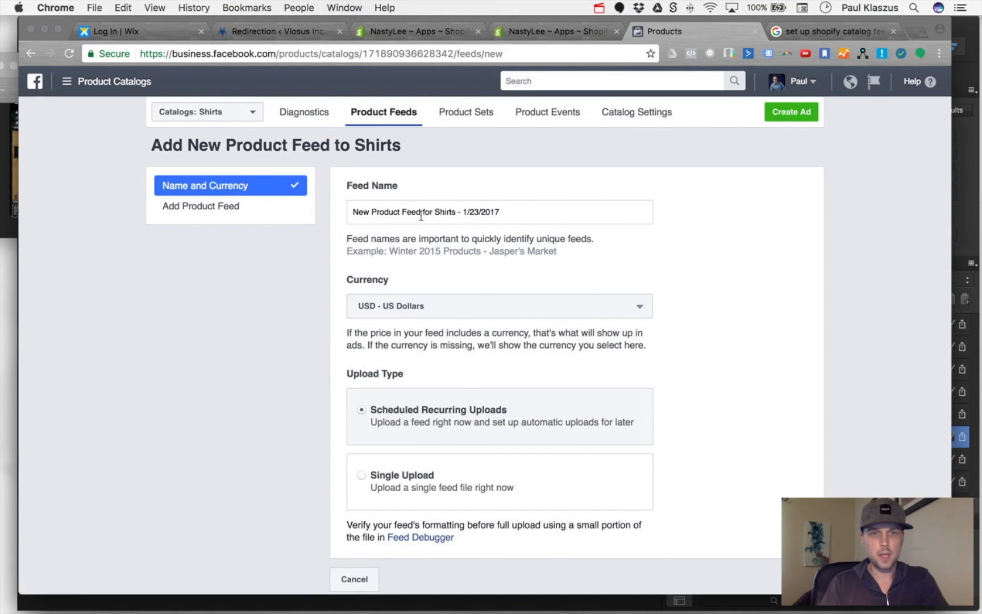
{"action": "type", "text": "NastyLee"}
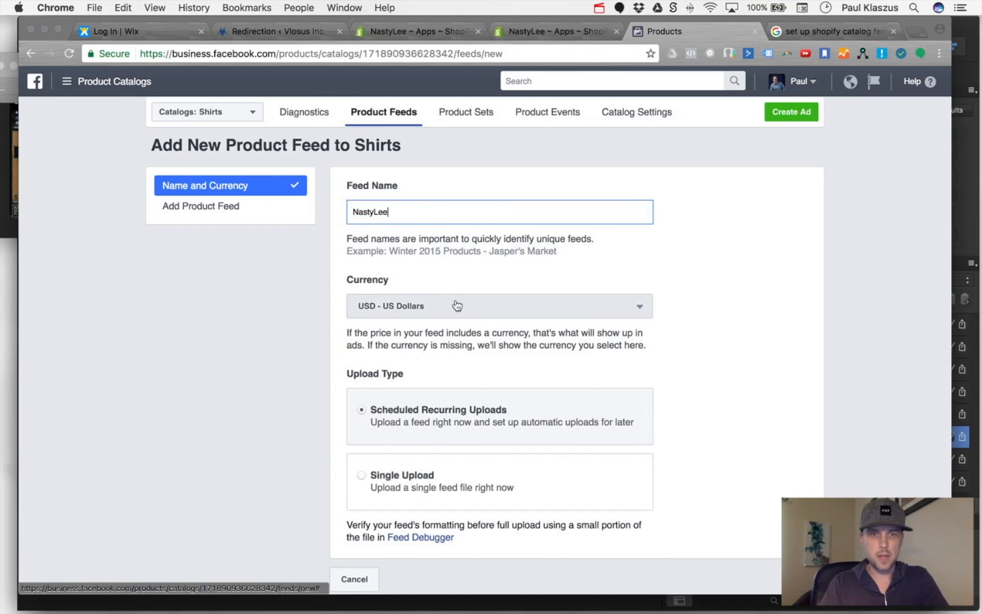
Set the feed currency to CAD with scheduled recurring uploads and continue
{"action": "left_click", "coordinate": [498, 305]}
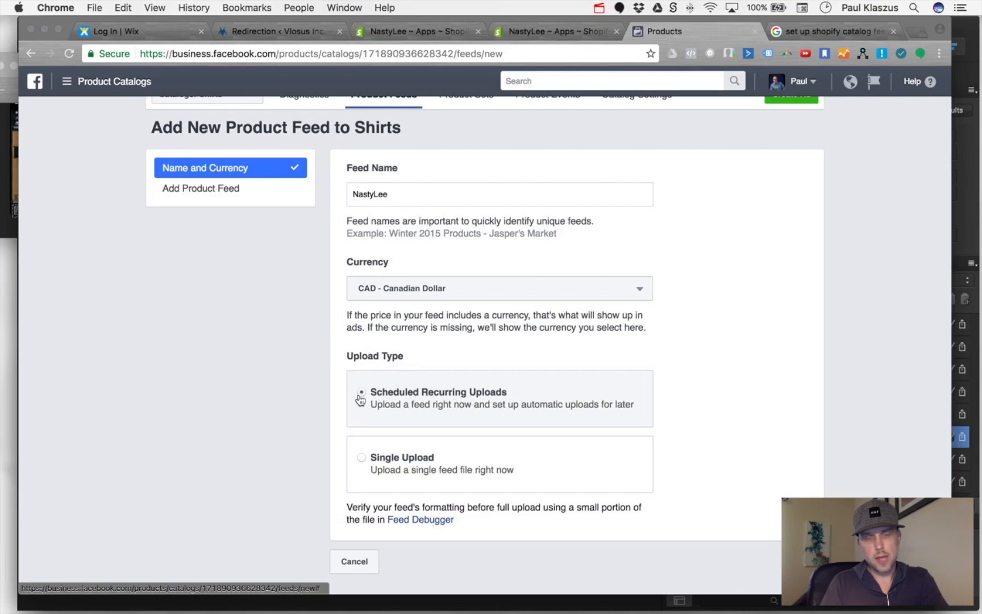
{"action": "left_click", "coordinate": [361, 391]}
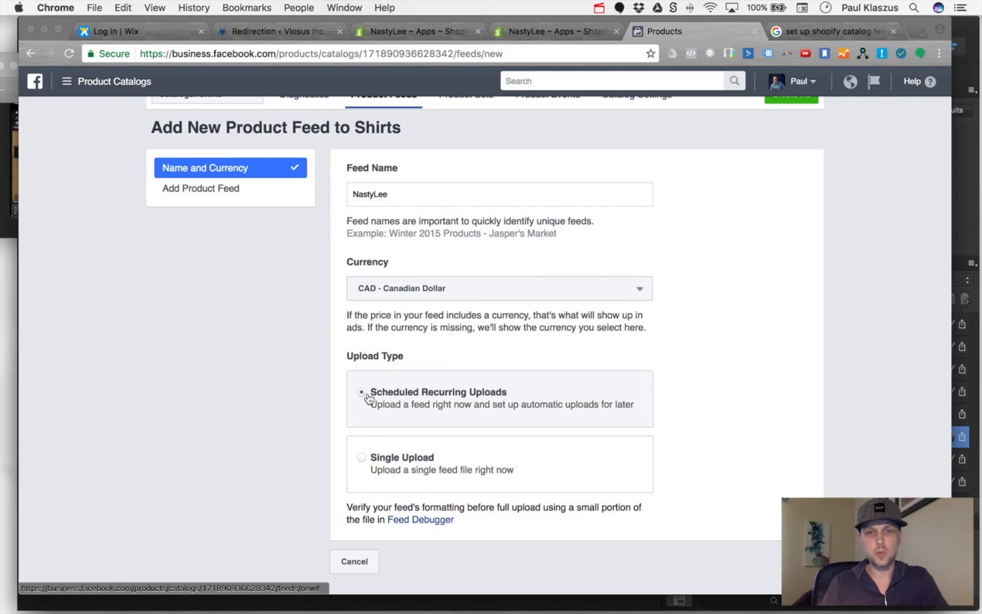
{"action": "left_click", "coordinate": [361, 392]}
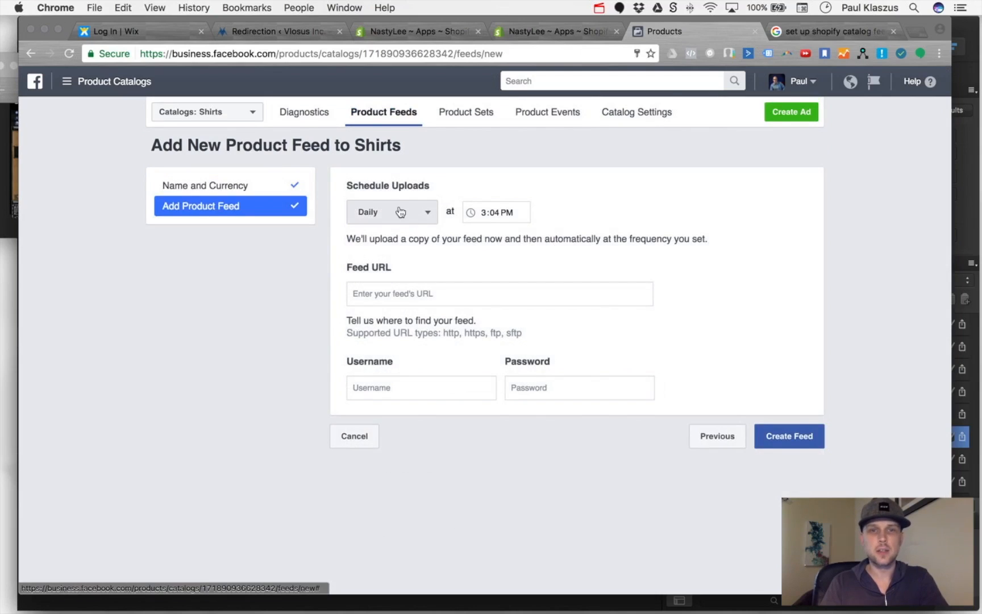
{"action": "mouse_move", "coordinate": [397, 216]}
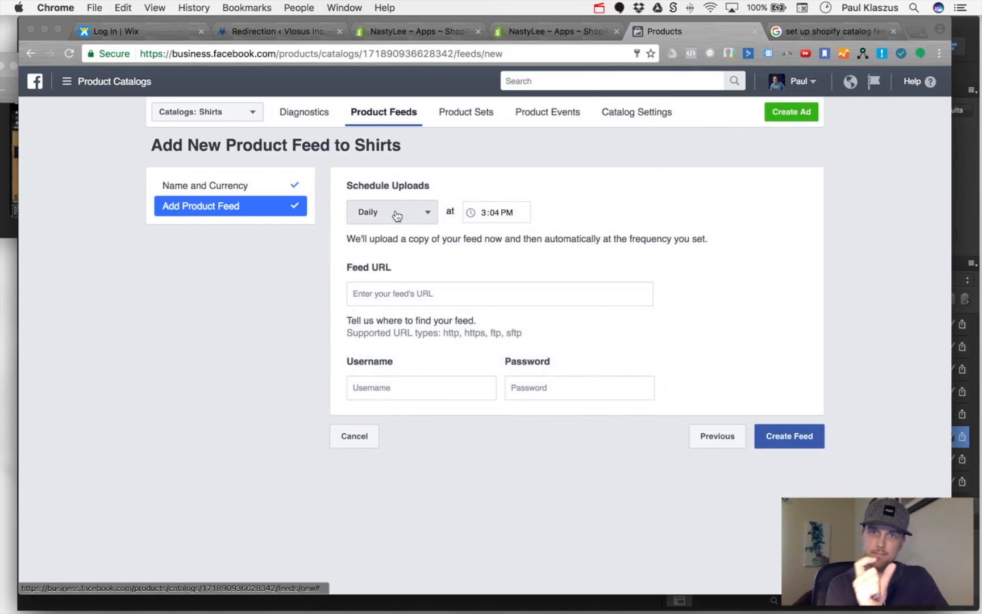
Schedule daily uploads at 3:04 AM from the Flexify feed URL without login details
{"action": "left_click", "coordinate": [391, 211]}
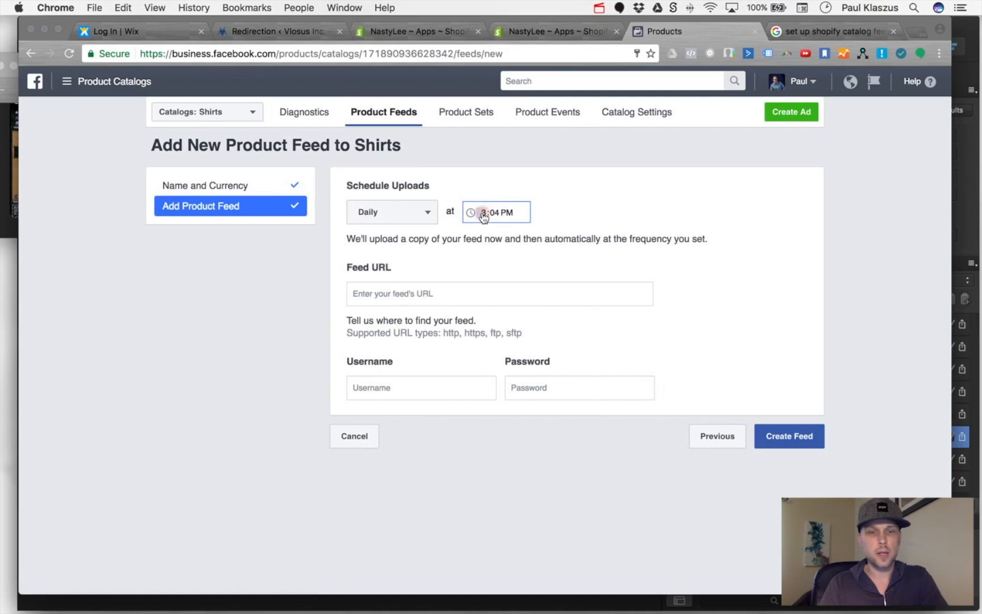
{"action": "left_click", "coordinate": [505, 213]}
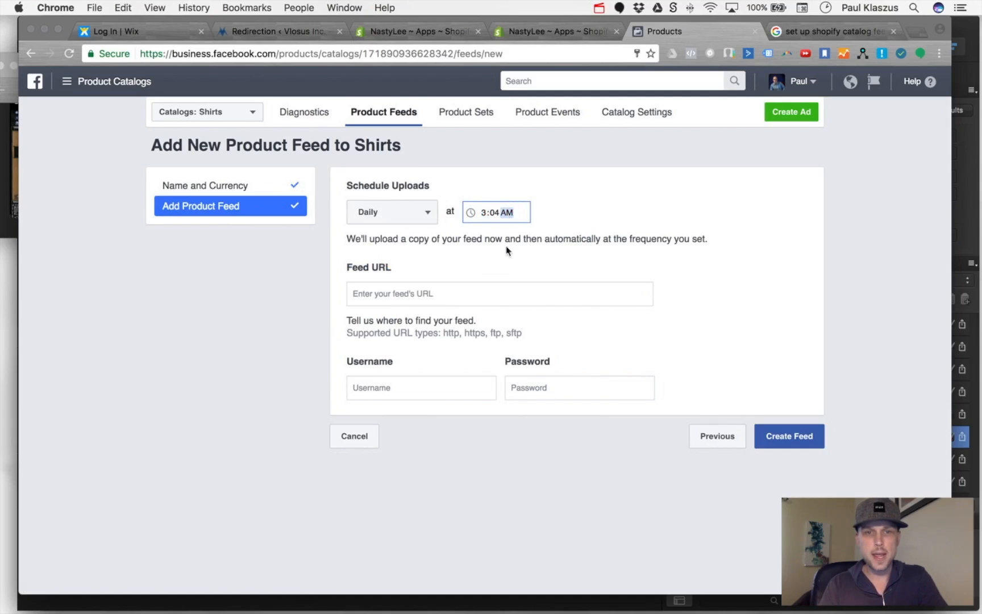
{"action": "left_click", "coordinate": [499, 293]}
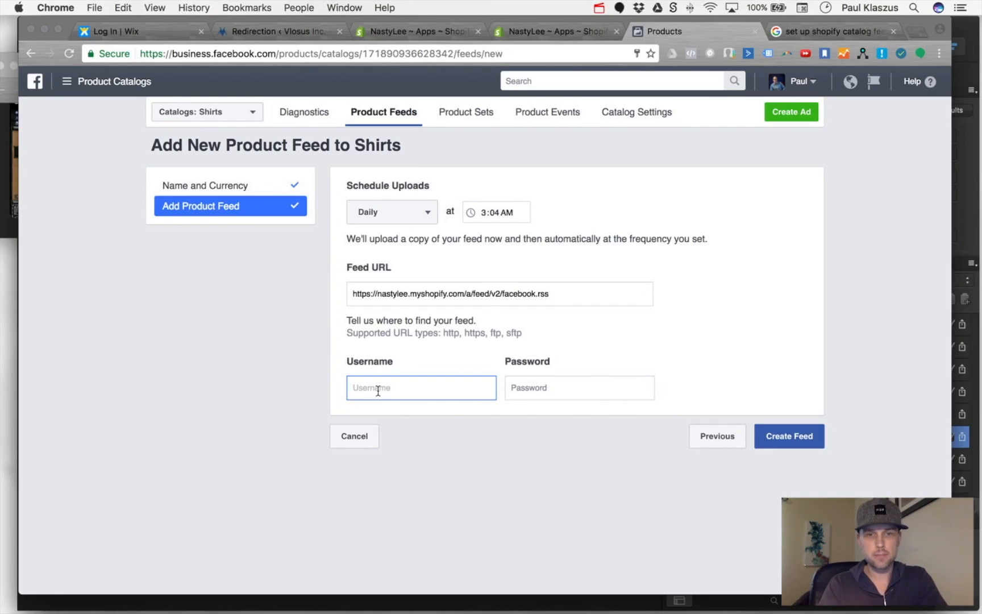
{"action": "left_click", "coordinate": [789, 437]}
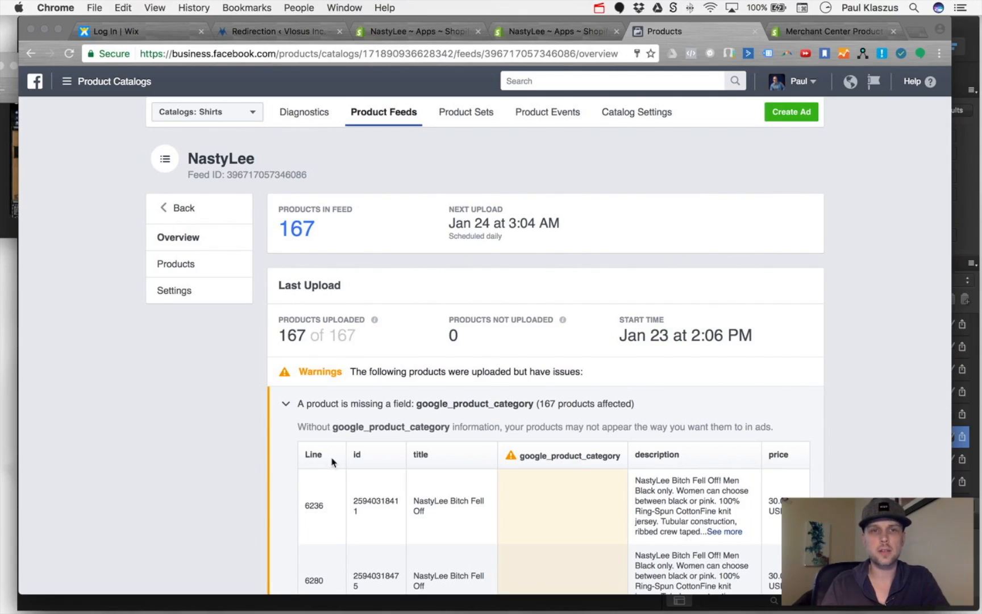
{"action": "mouse_move", "coordinate": [378, 290]}
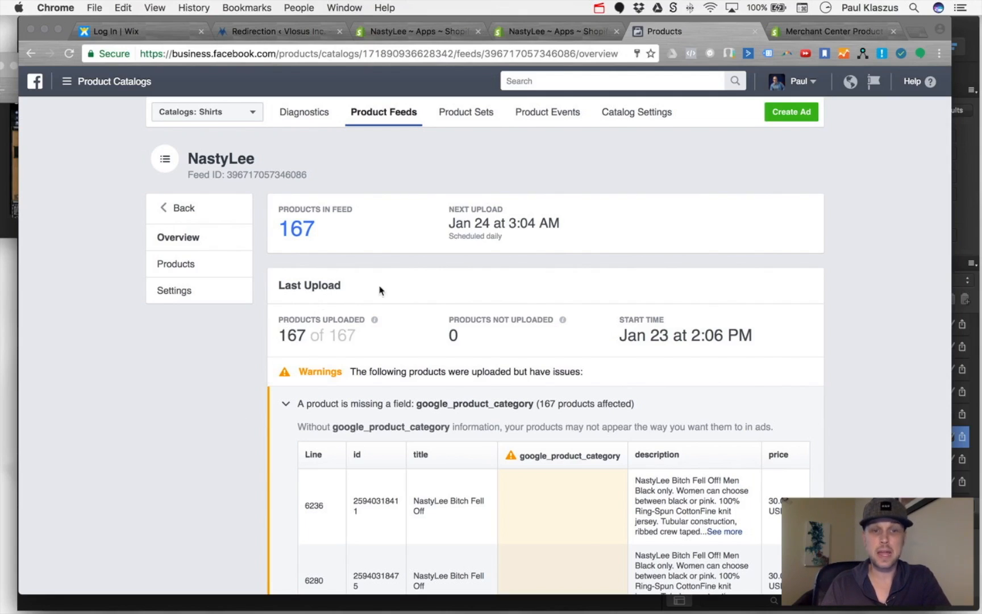
{"action": "mouse_move", "coordinate": [290, 383]}
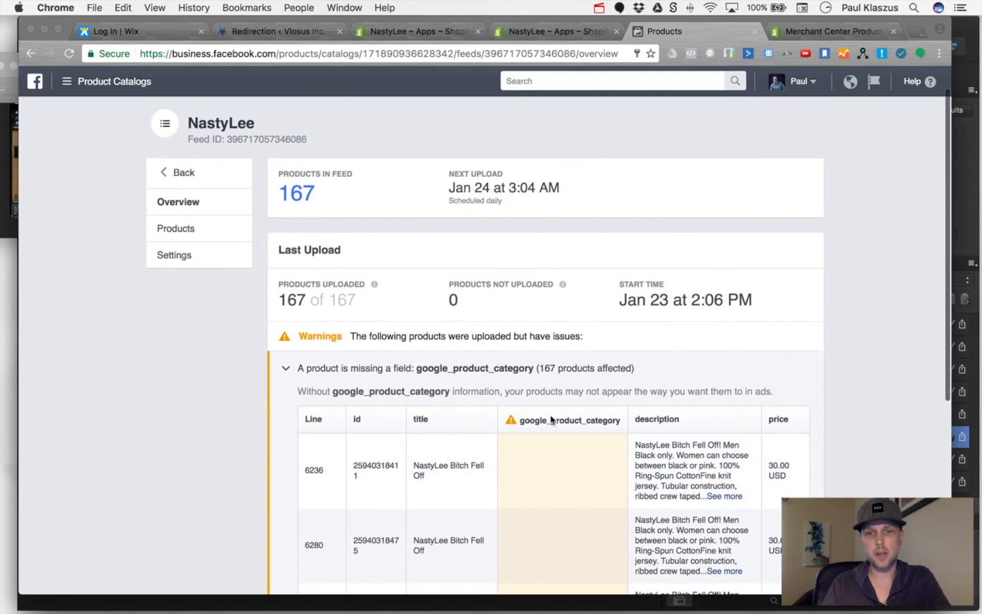
{"action": "mouse_move", "coordinate": [600, 466]}
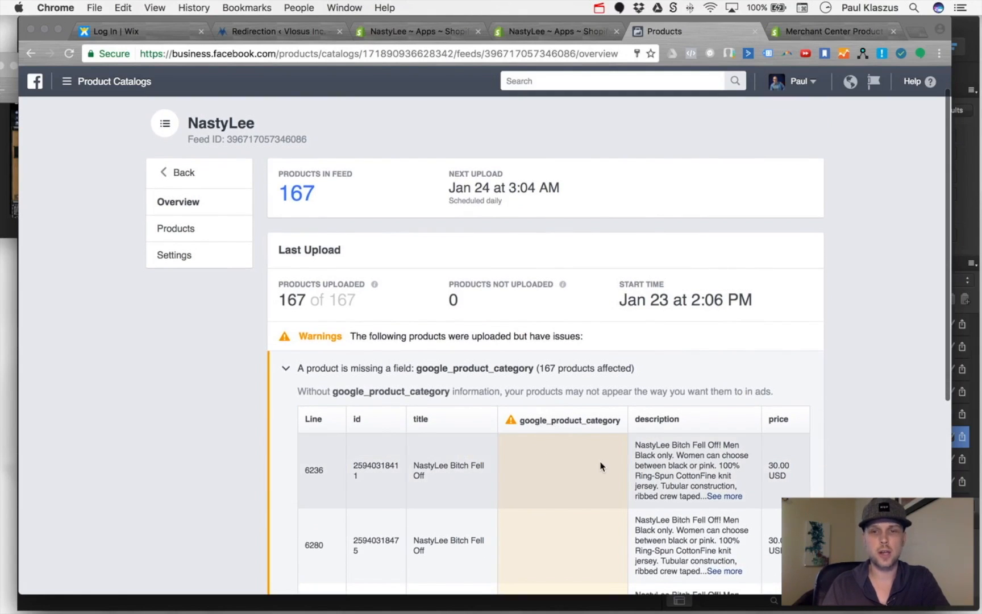